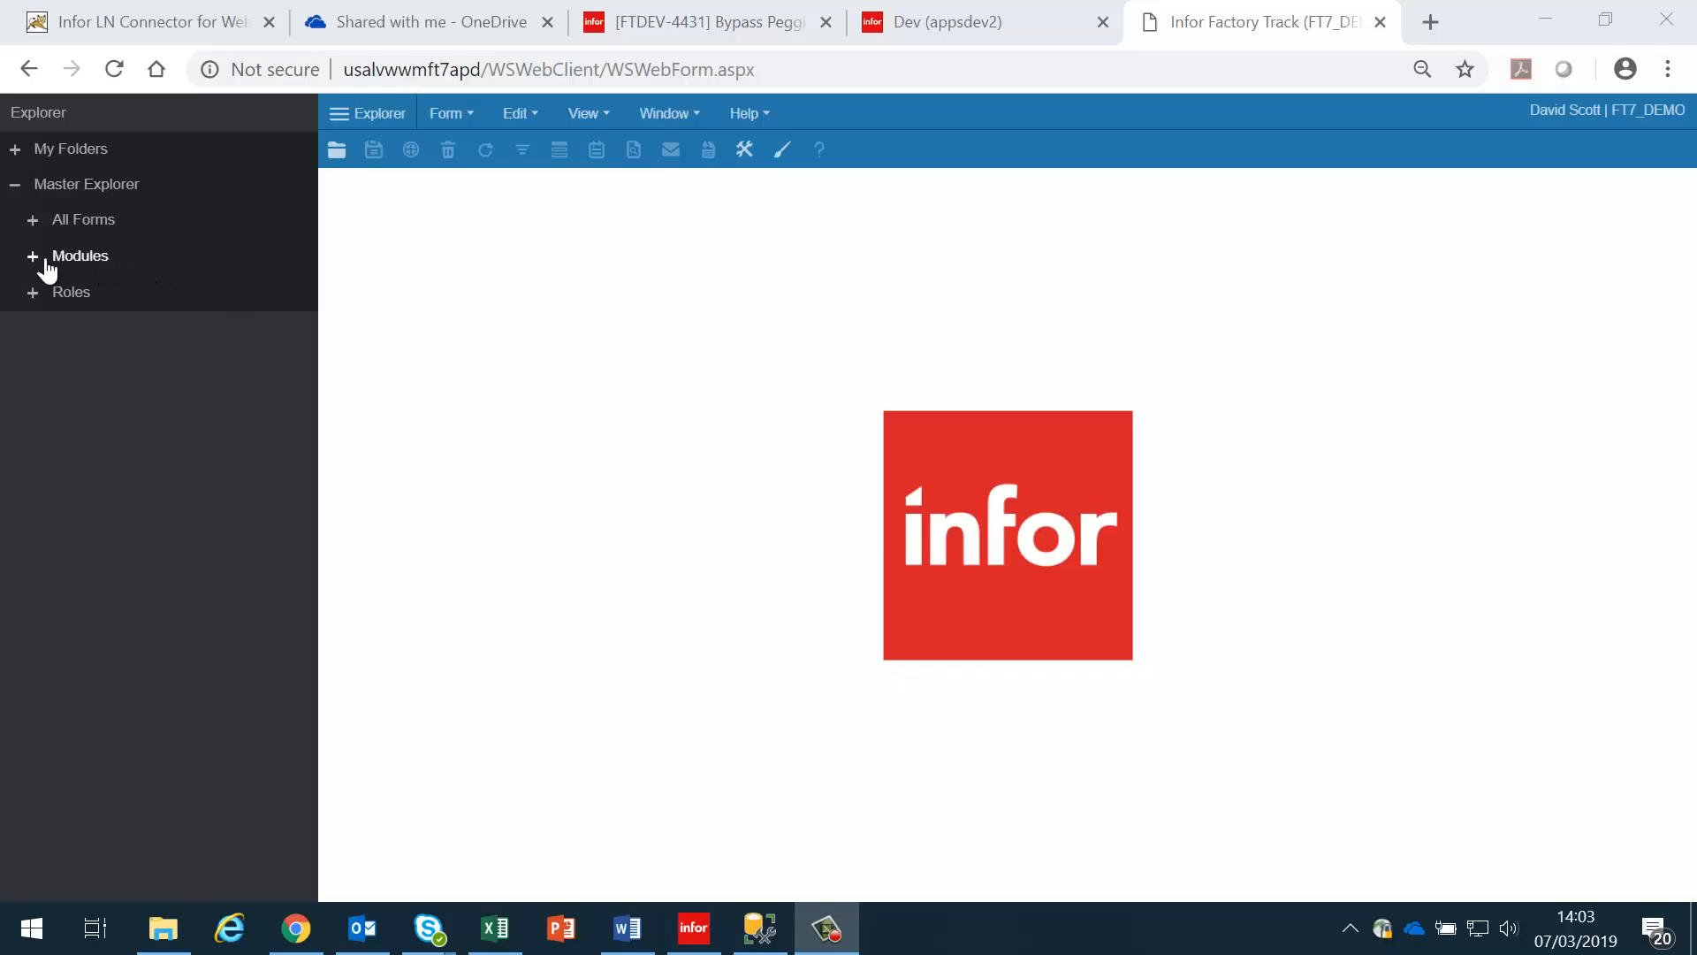
Step: Expand Modules and Data Synchronization configuration, then choose Work Center Defaults
click(32, 255)
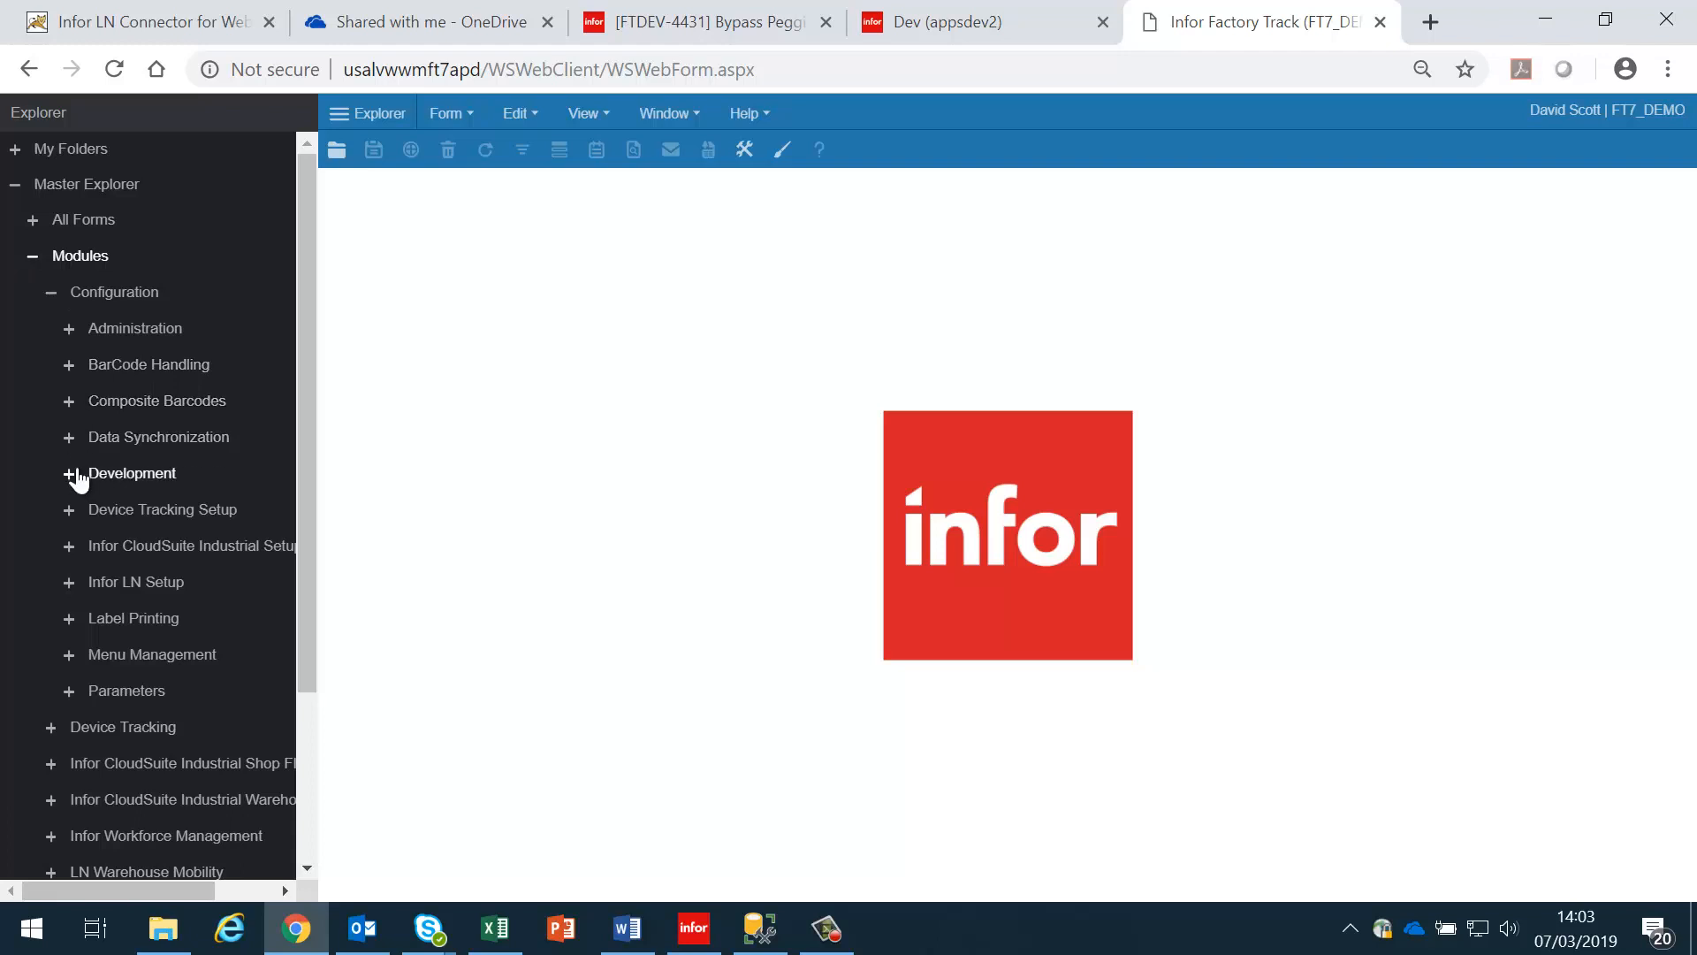
click(67, 436)
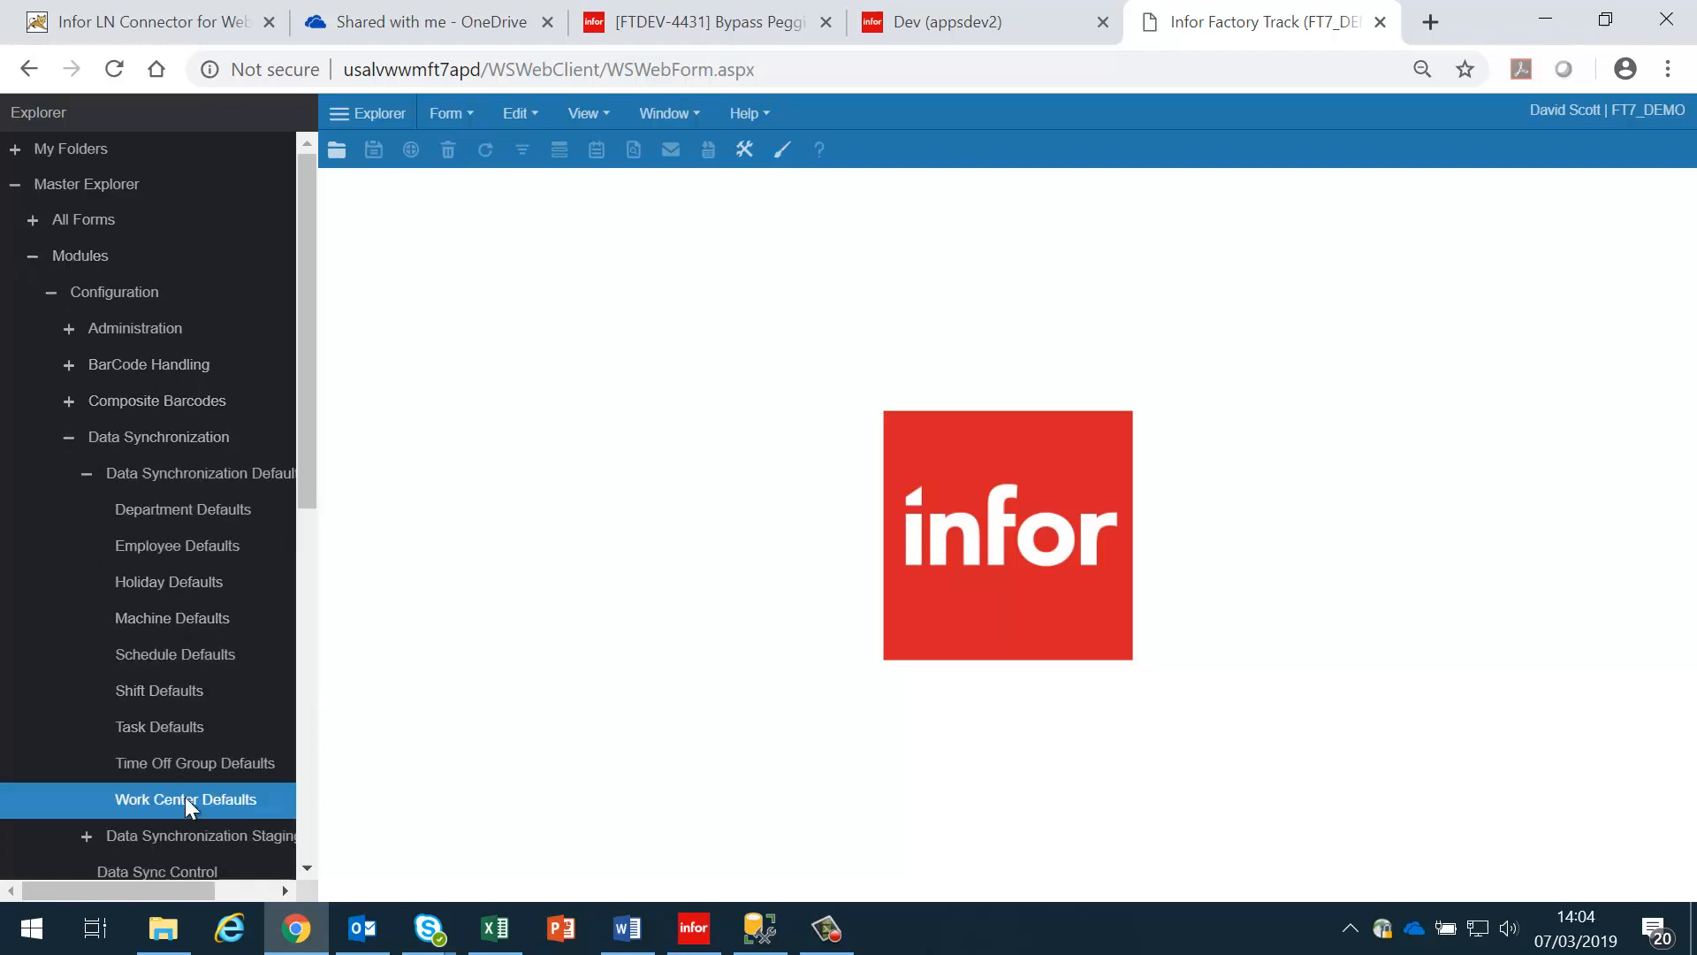
click(183, 799)
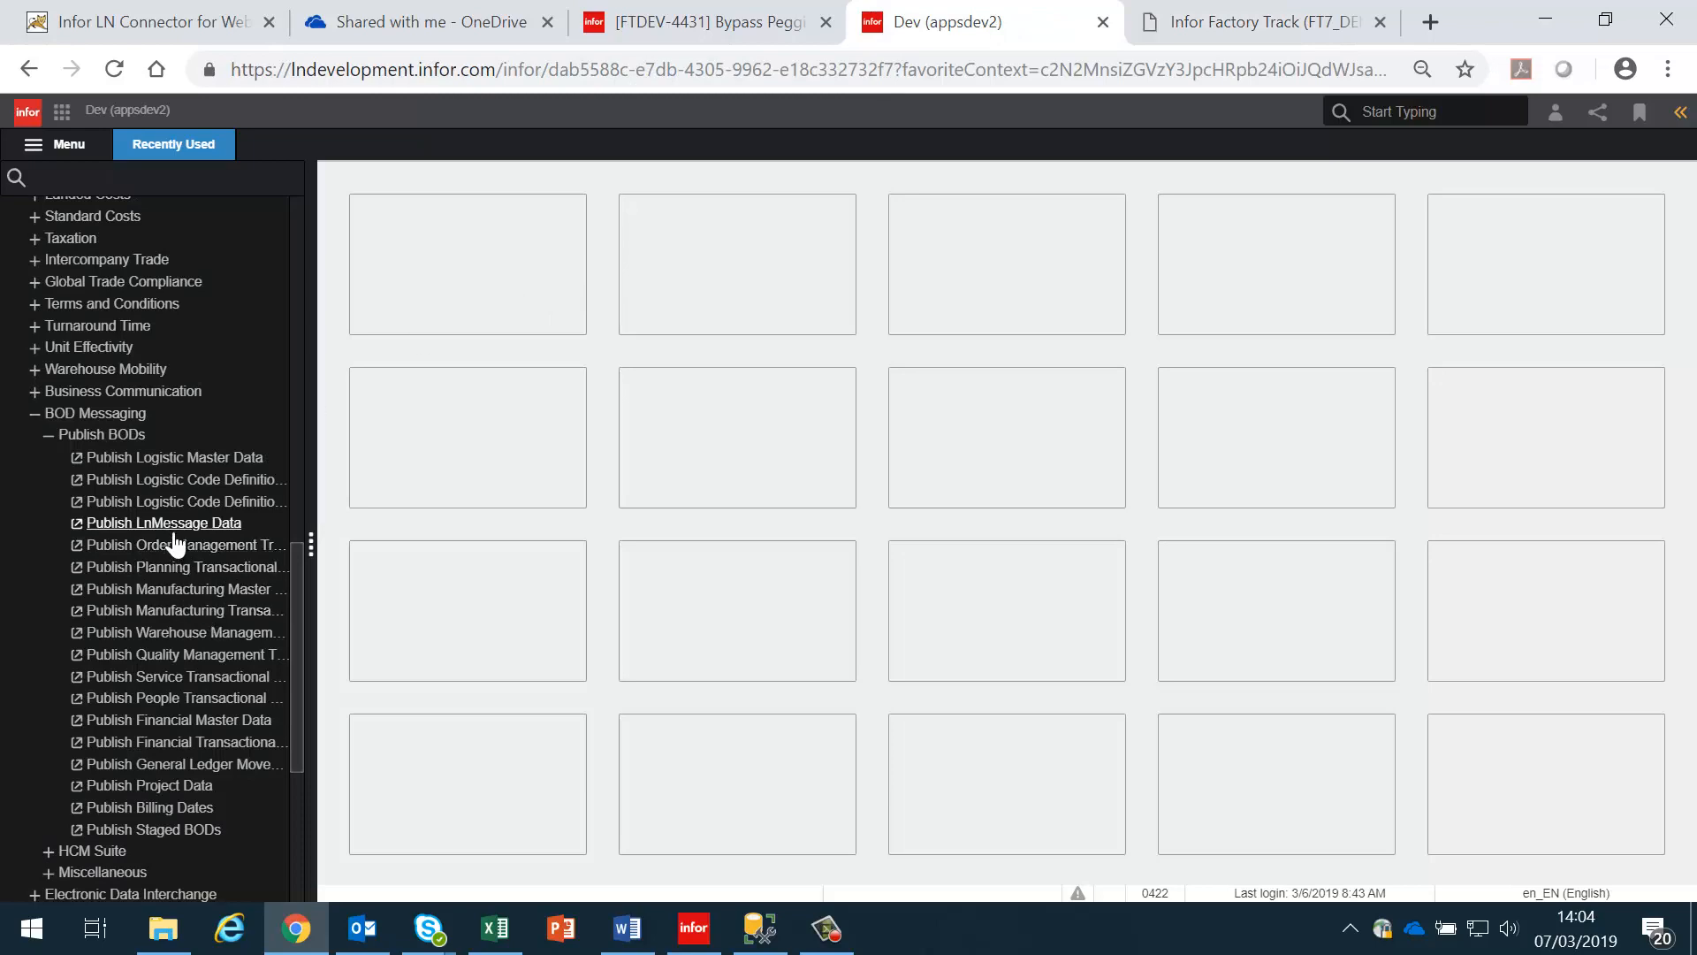
Step: In Publish Manufacturing Master Data, set Publish mode and include Work Center on the WorkCenter selection
click(179, 589)
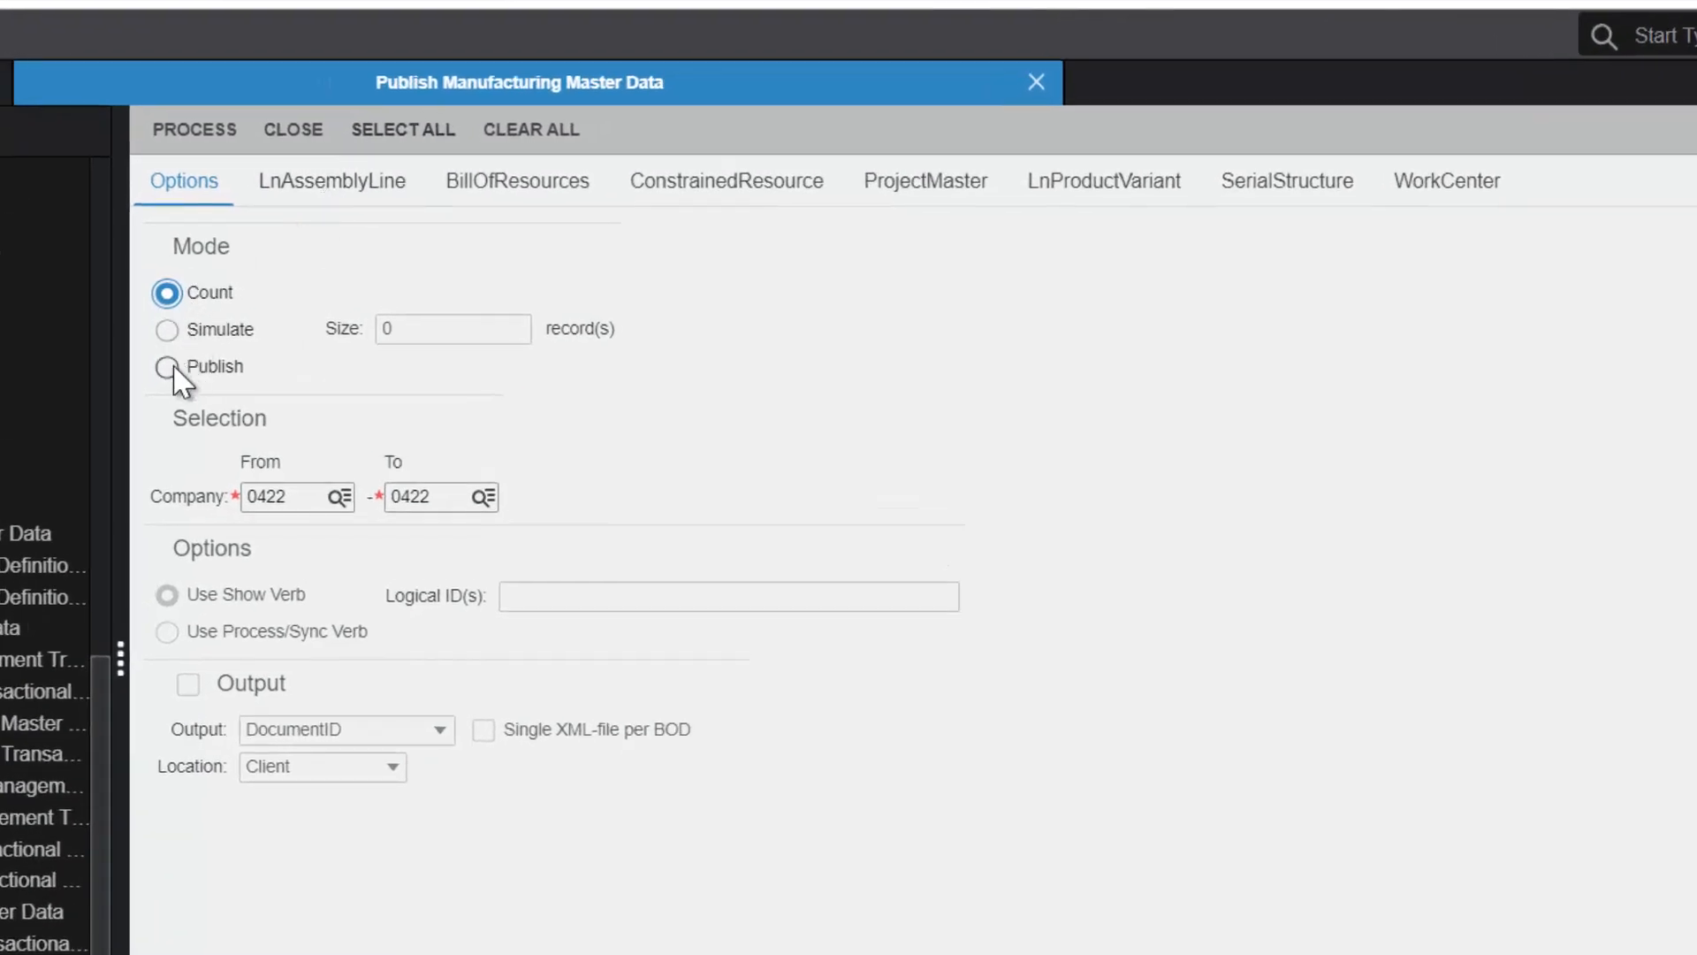
click(166, 366)
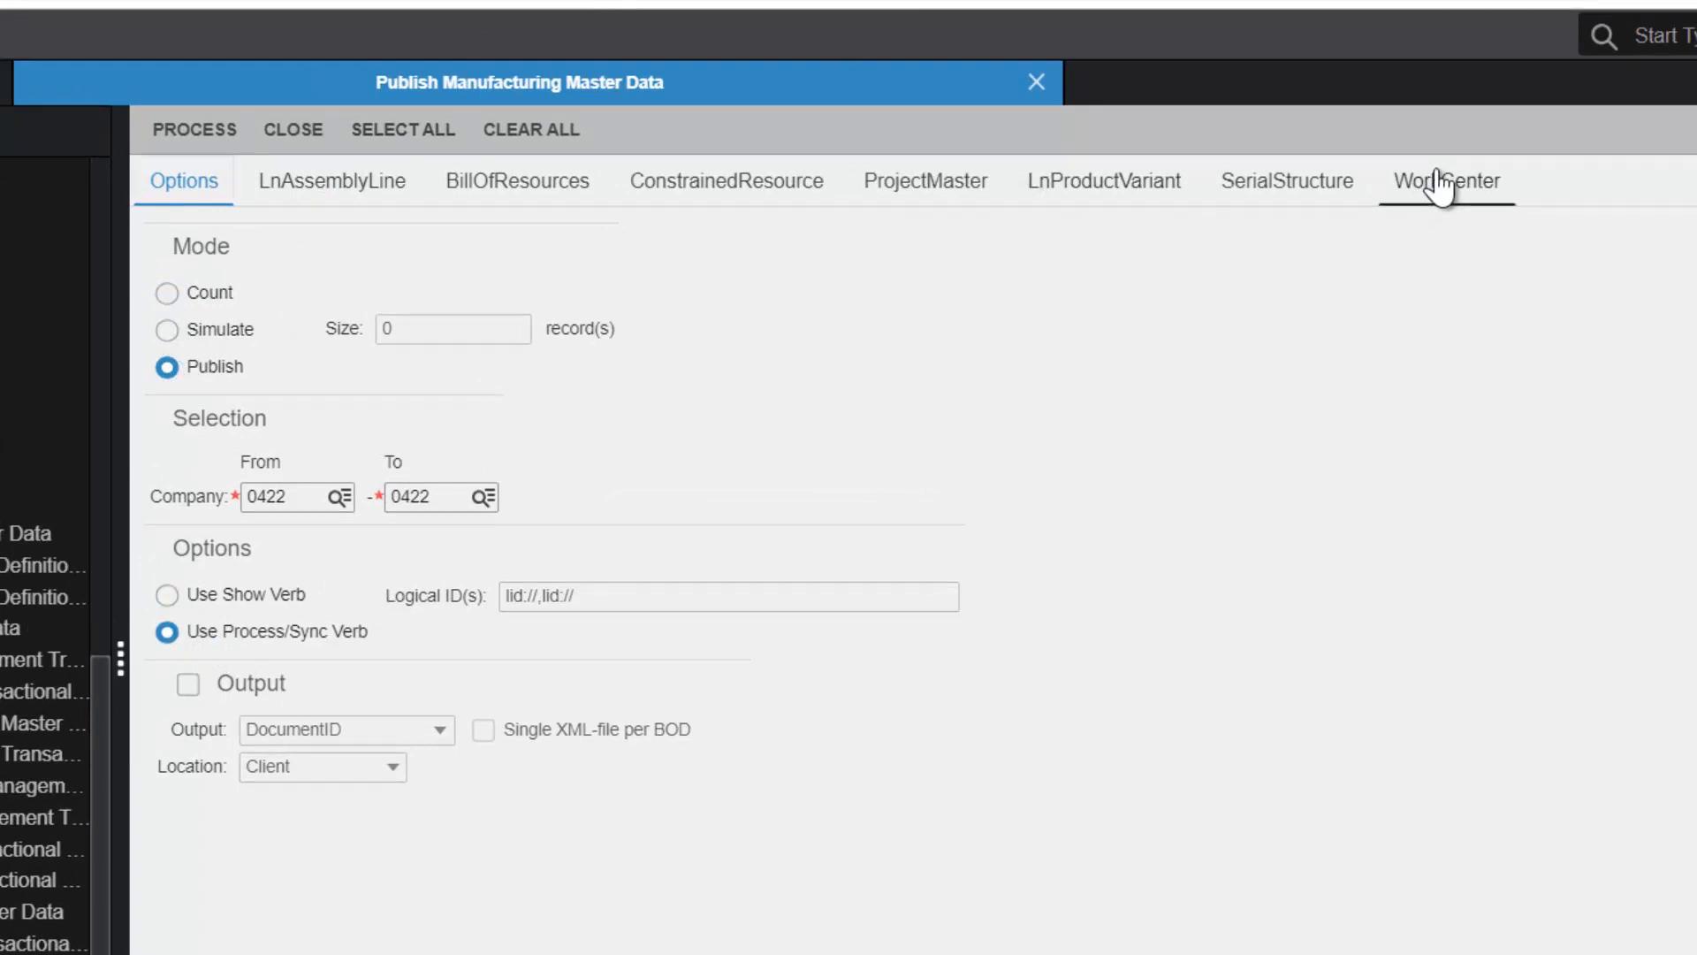
click(1446, 180)
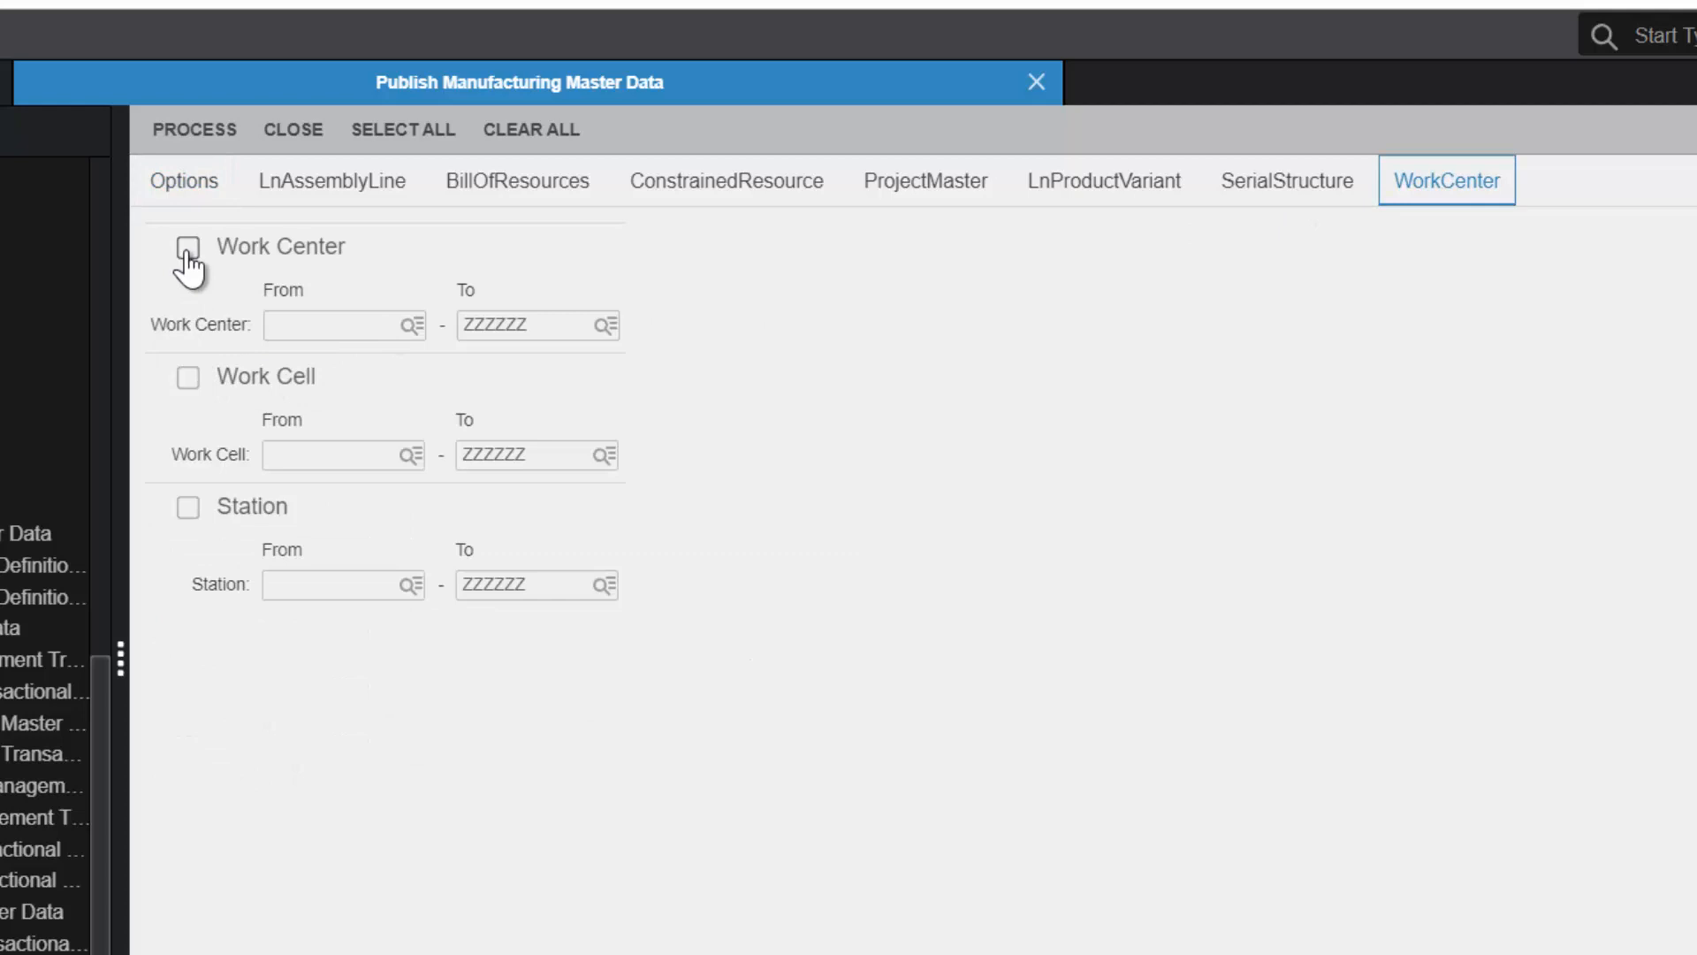
click(187, 248)
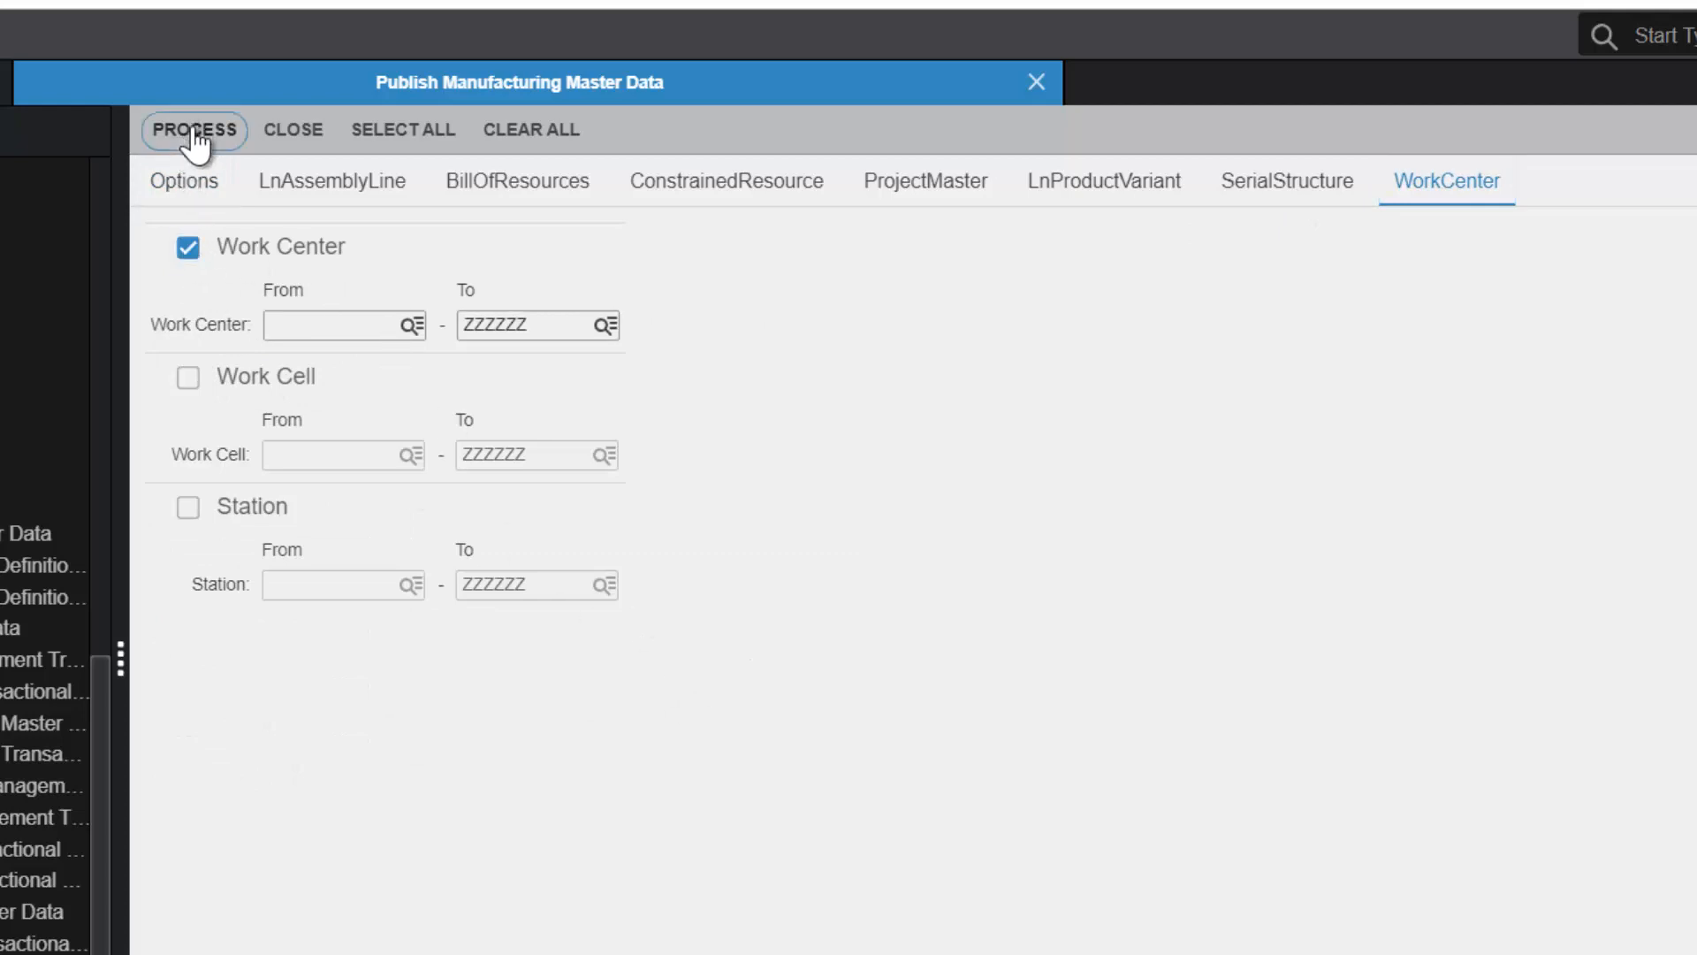
Step: Process the work center publish to device 'd', then return to Factory Track
click(193, 129)
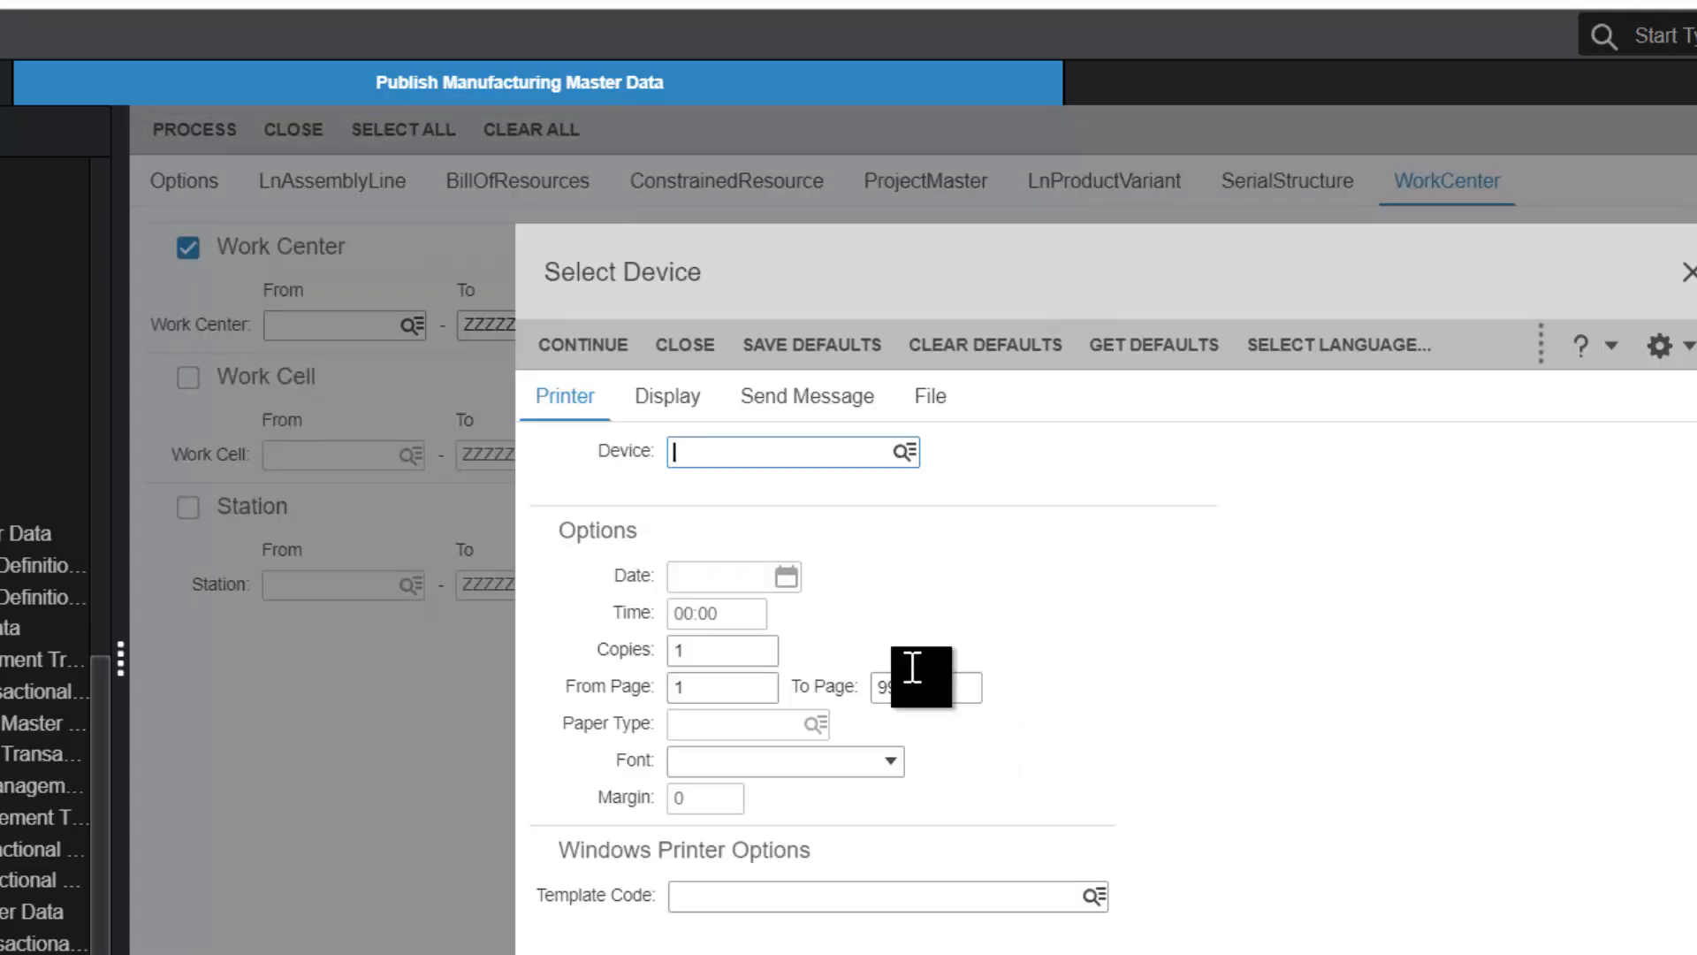
text(d)
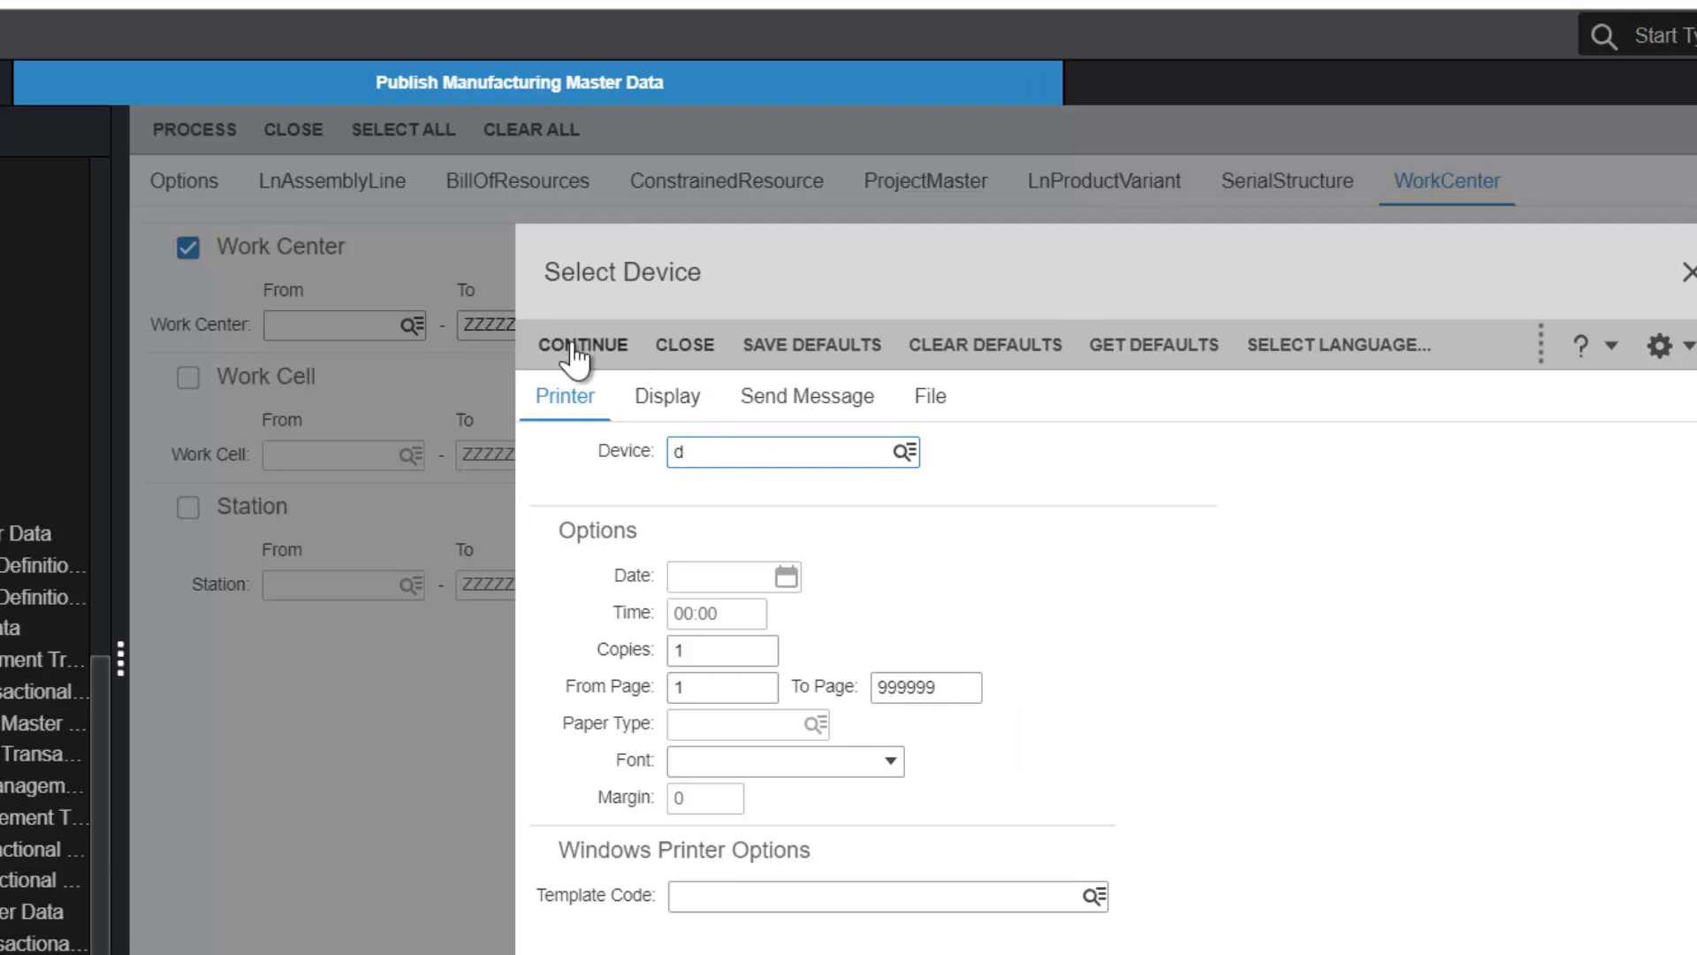
click(581, 345)
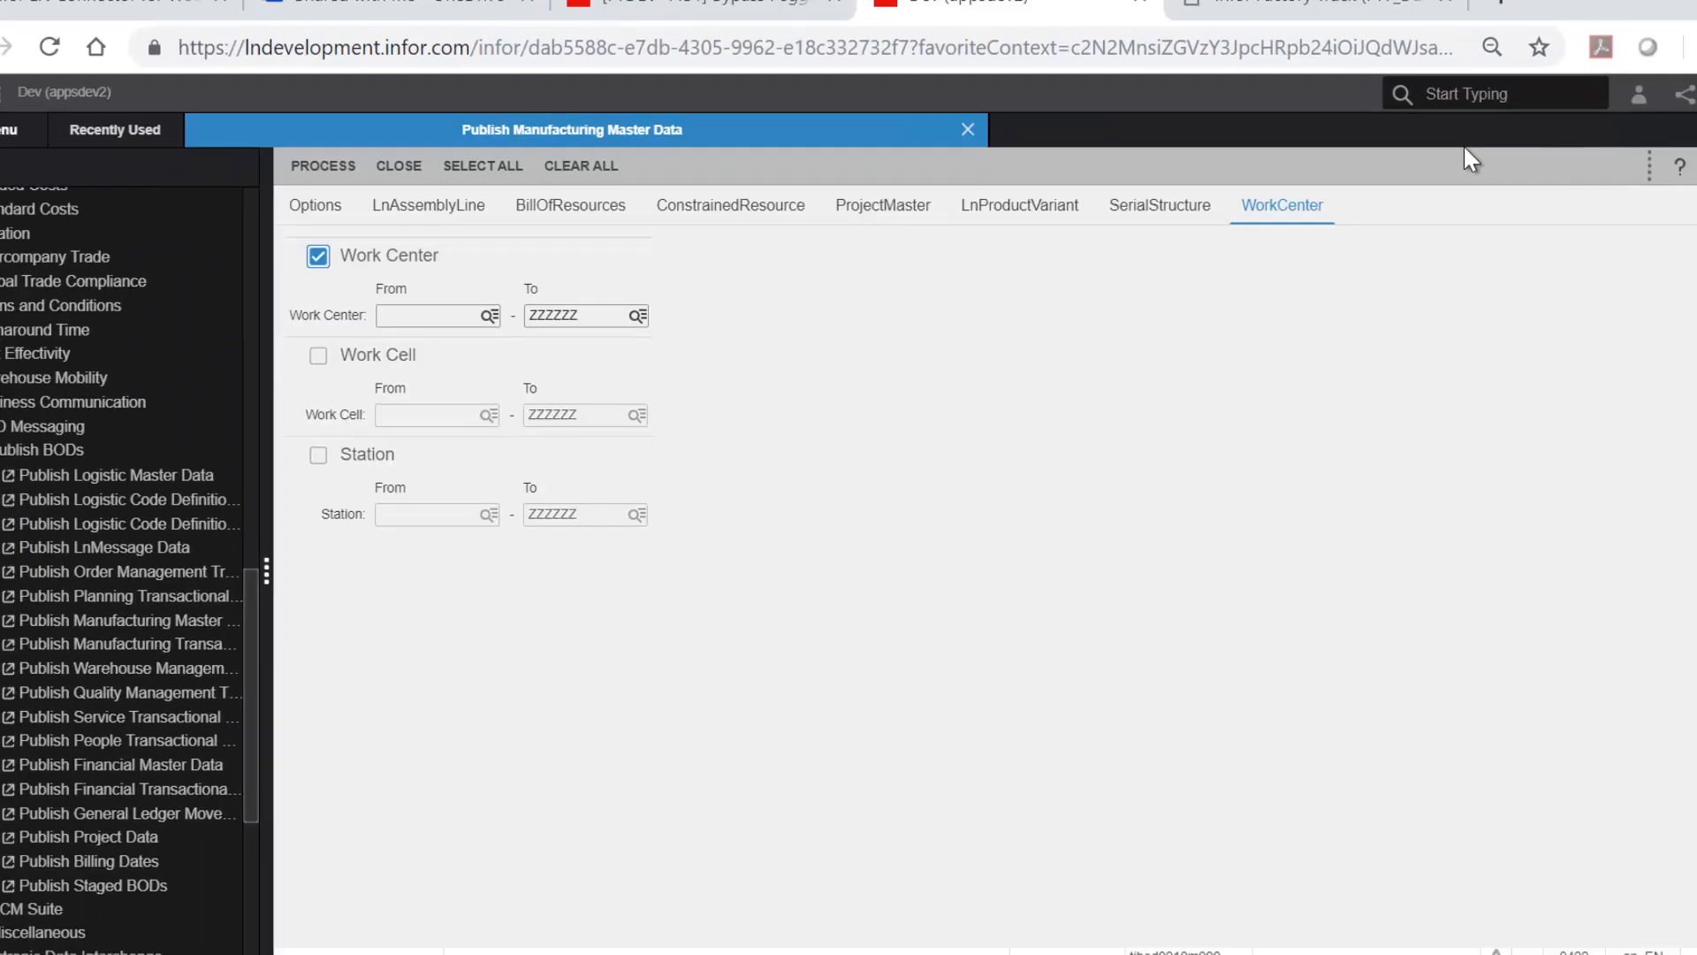
click(1255, 22)
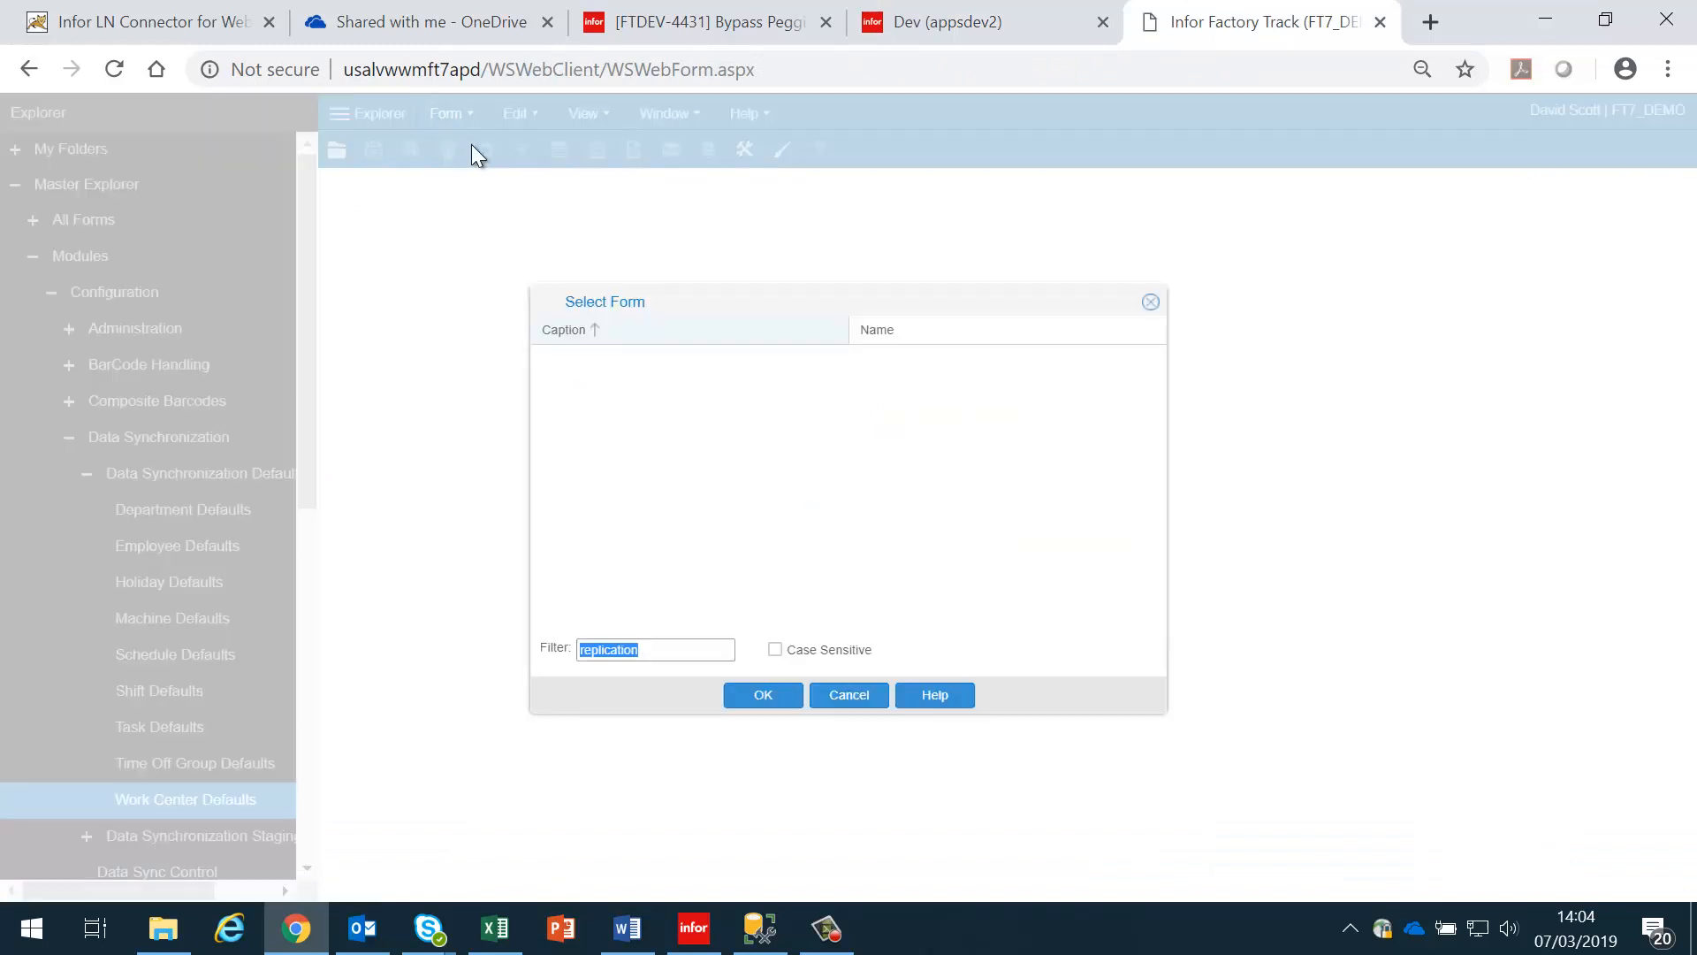
Step: Show Replication Document Inbox documents with today's create date, 3/7/2019
click(762, 692)
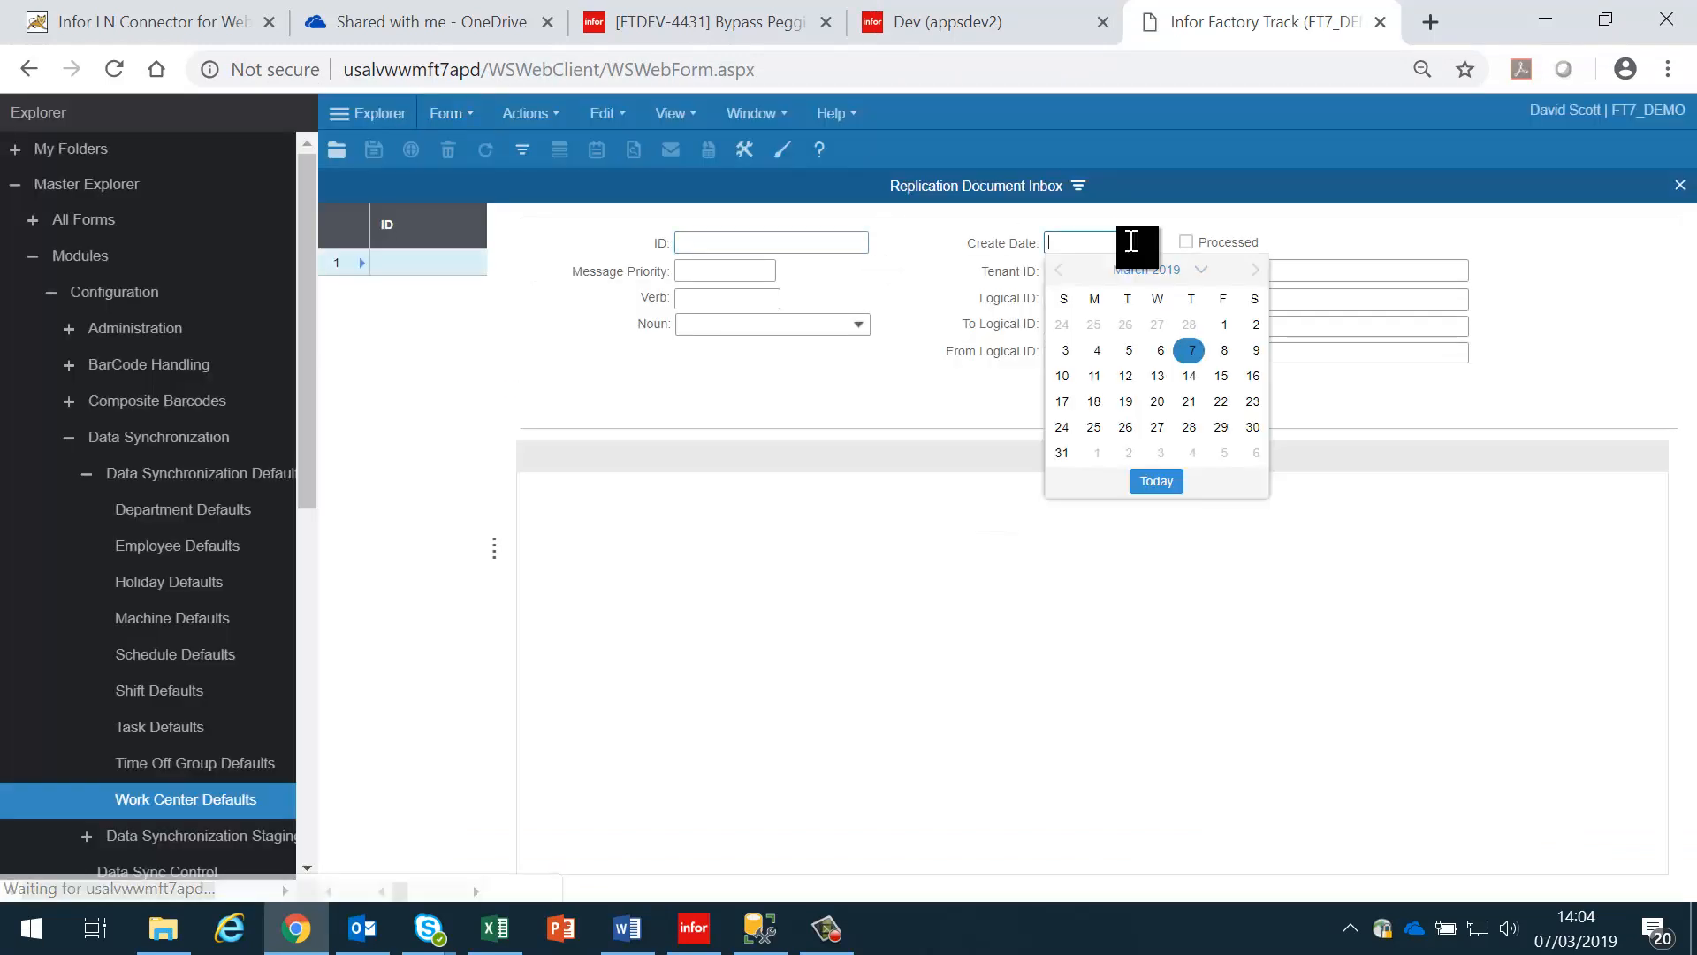
click(1189, 350)
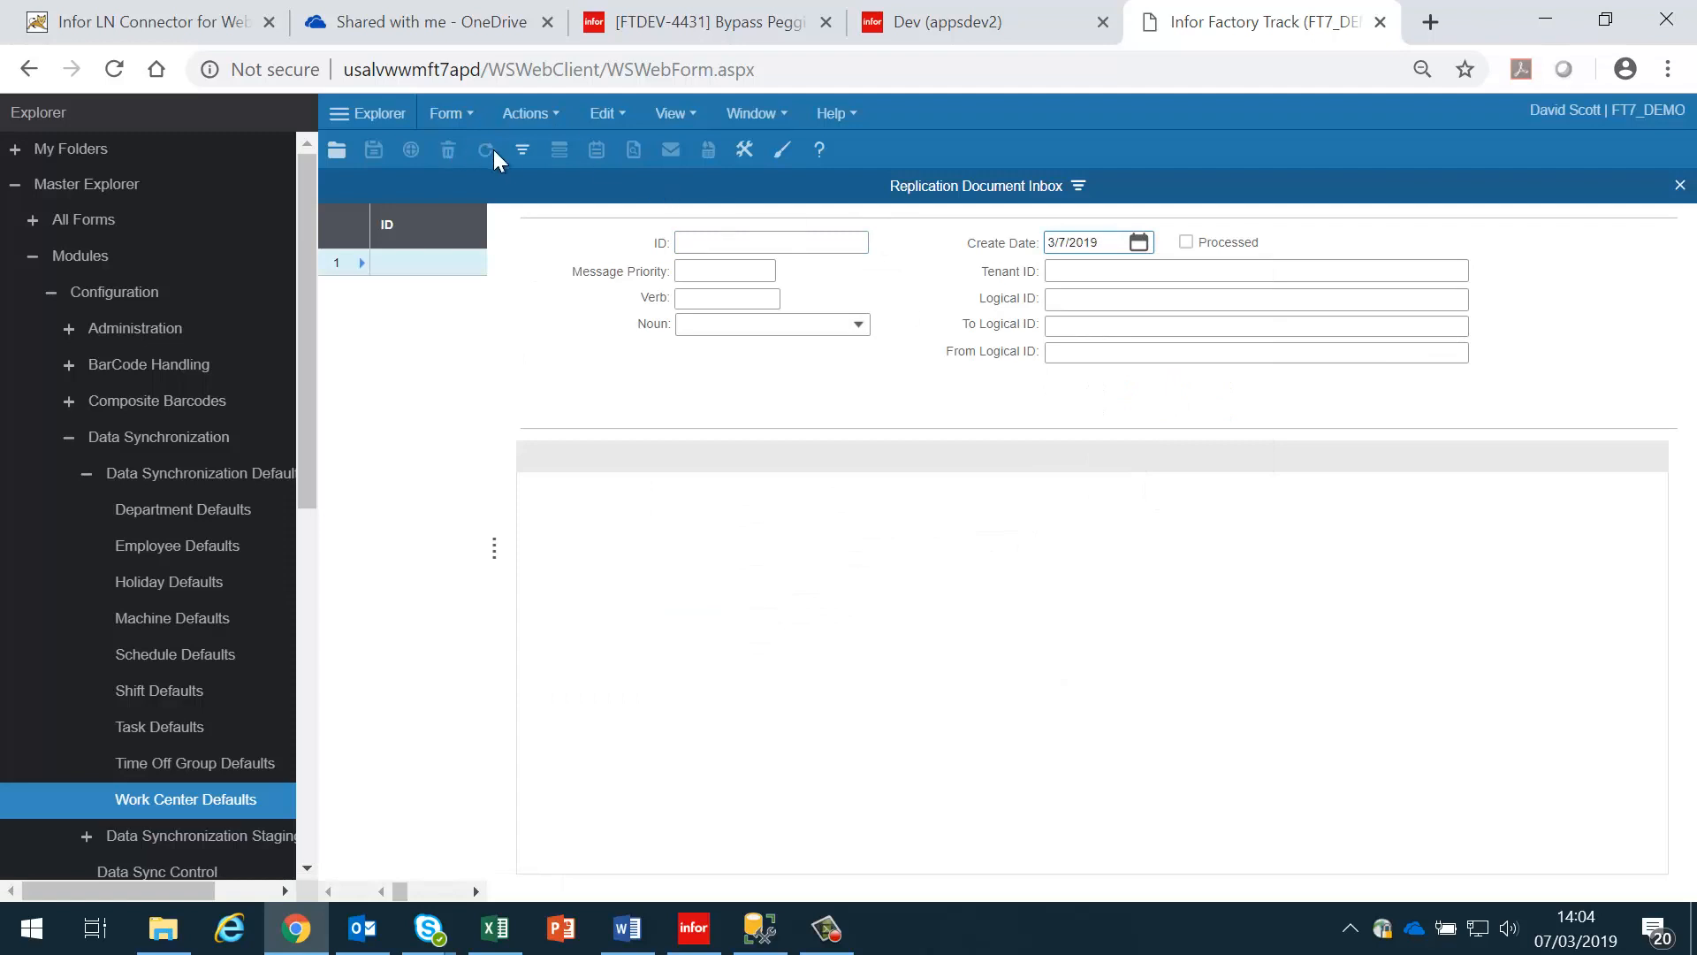
click(484, 148)
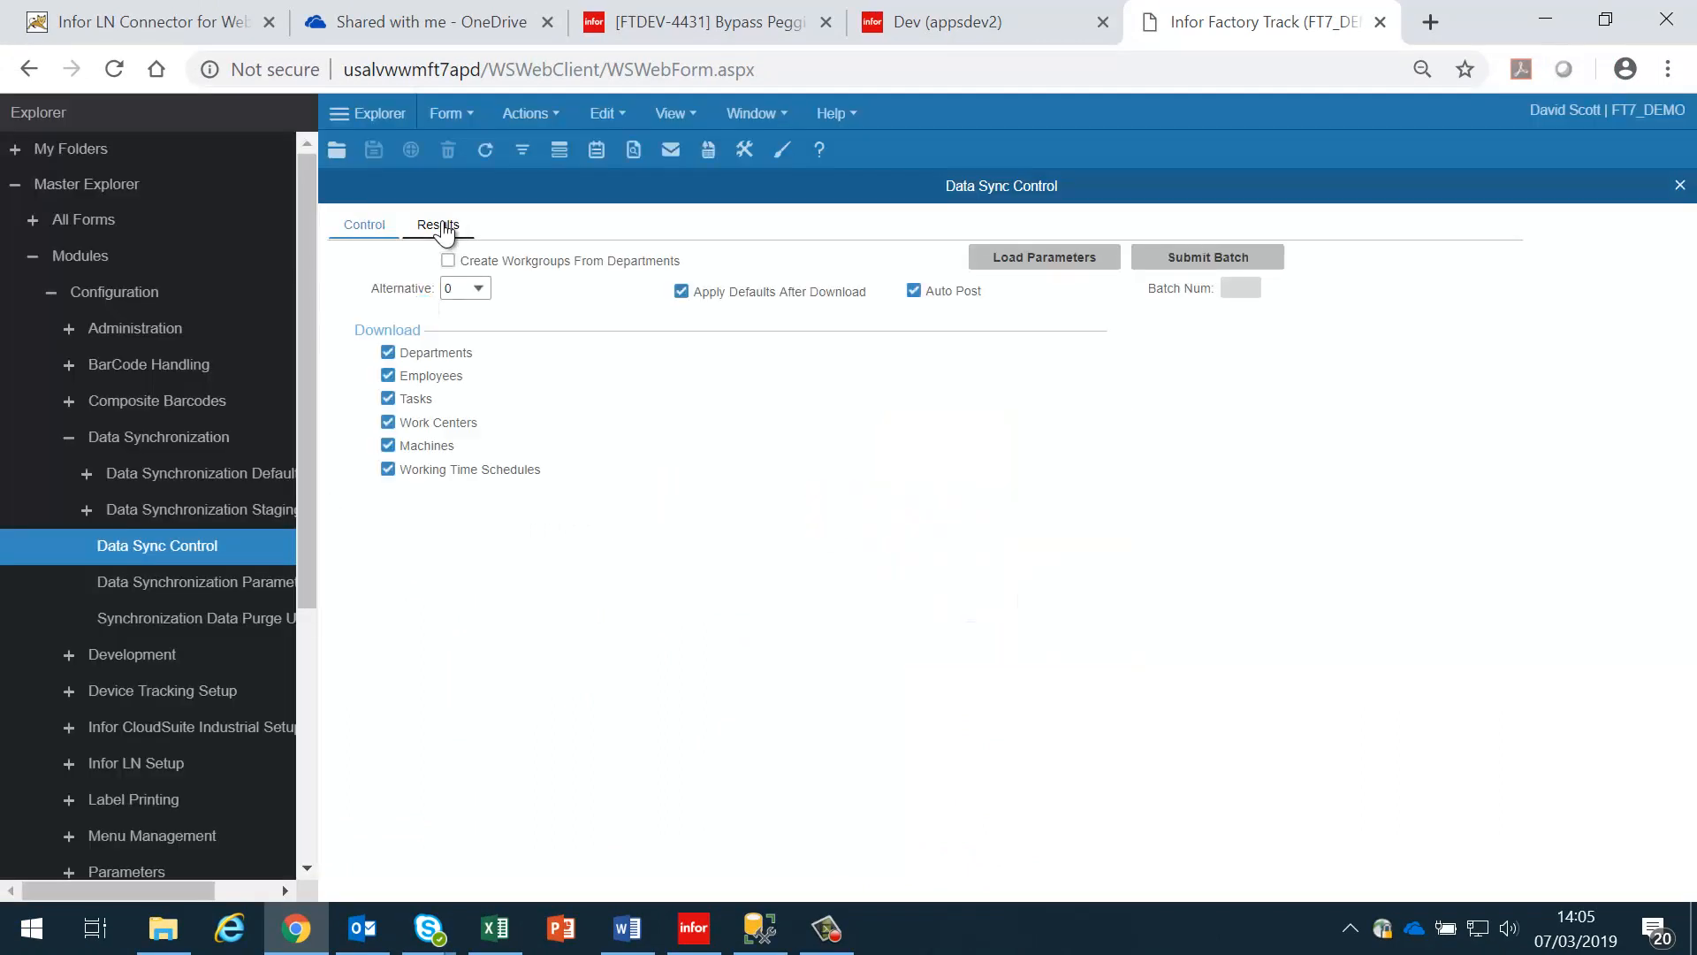
Step: In Data Sync Control Results, select batch 14,811 and view all its staged work center records
click(437, 224)
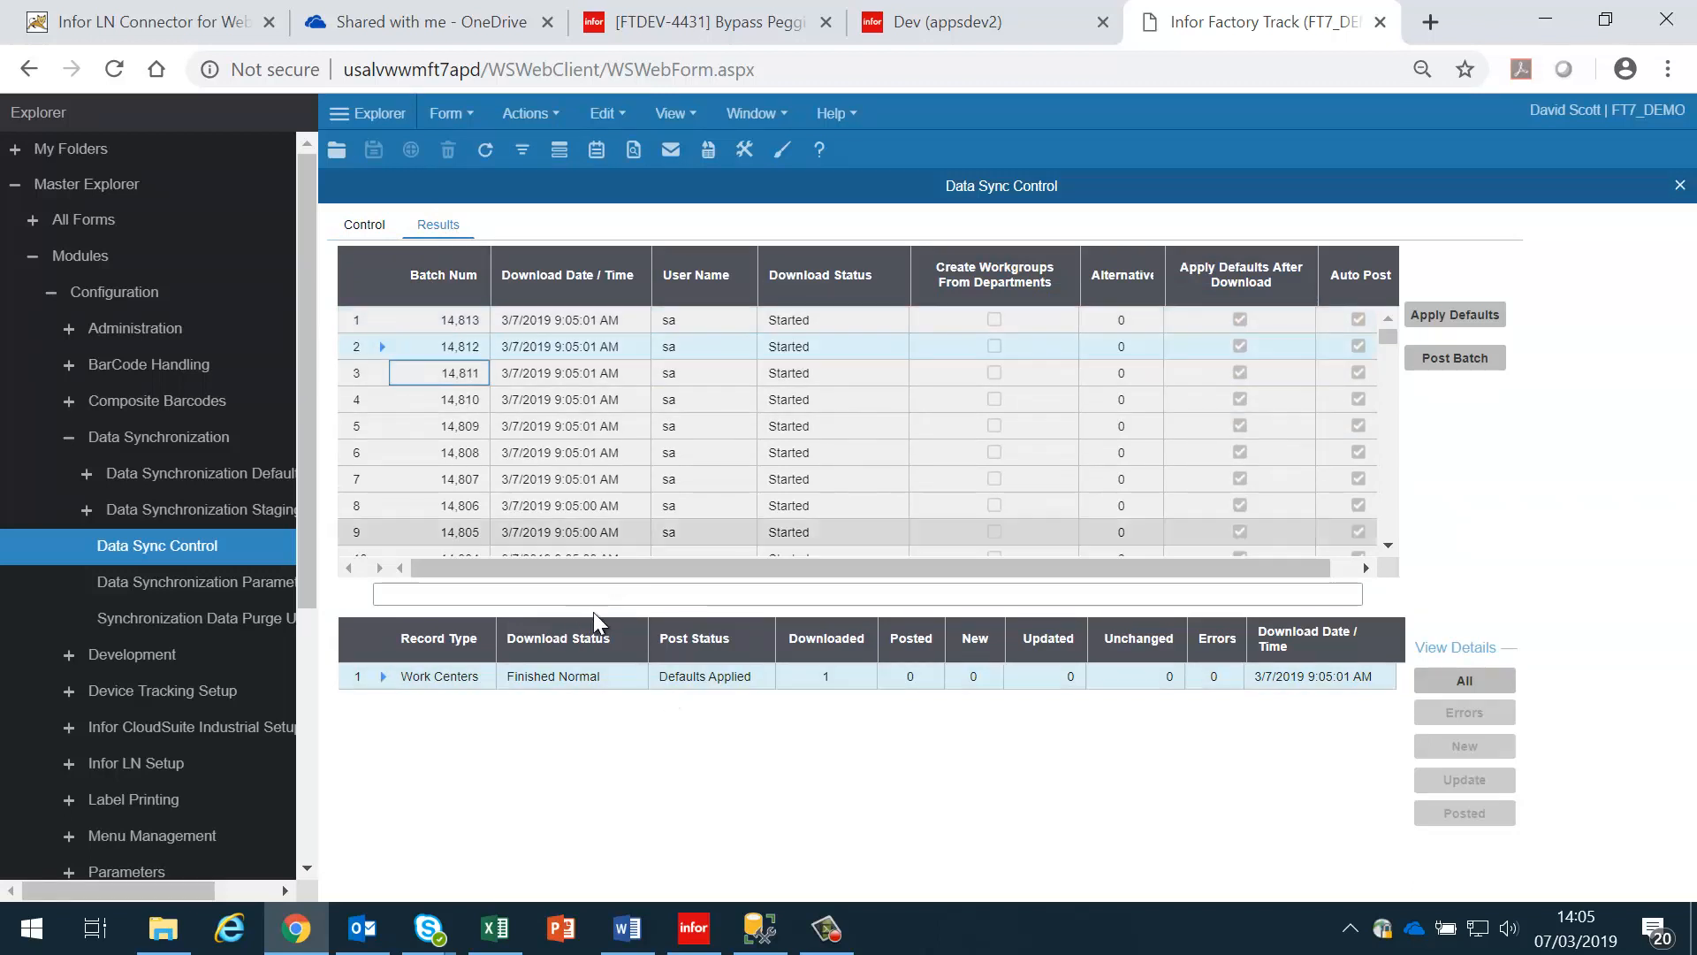
click(1461, 679)
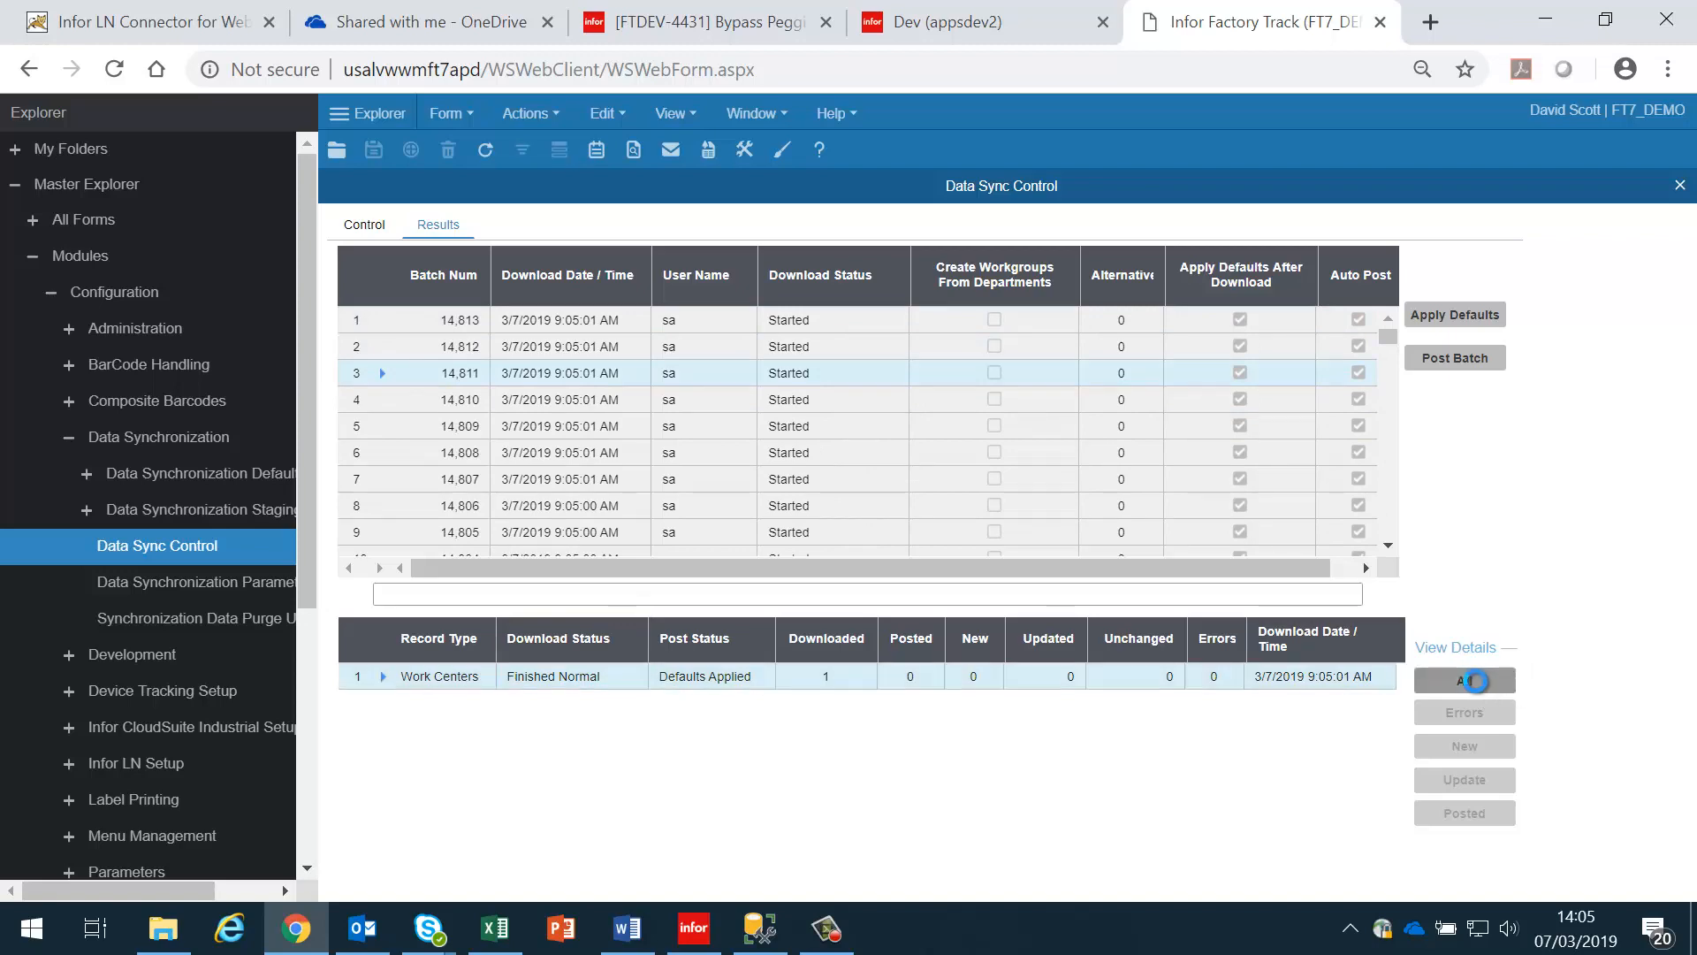
click(1464, 679)
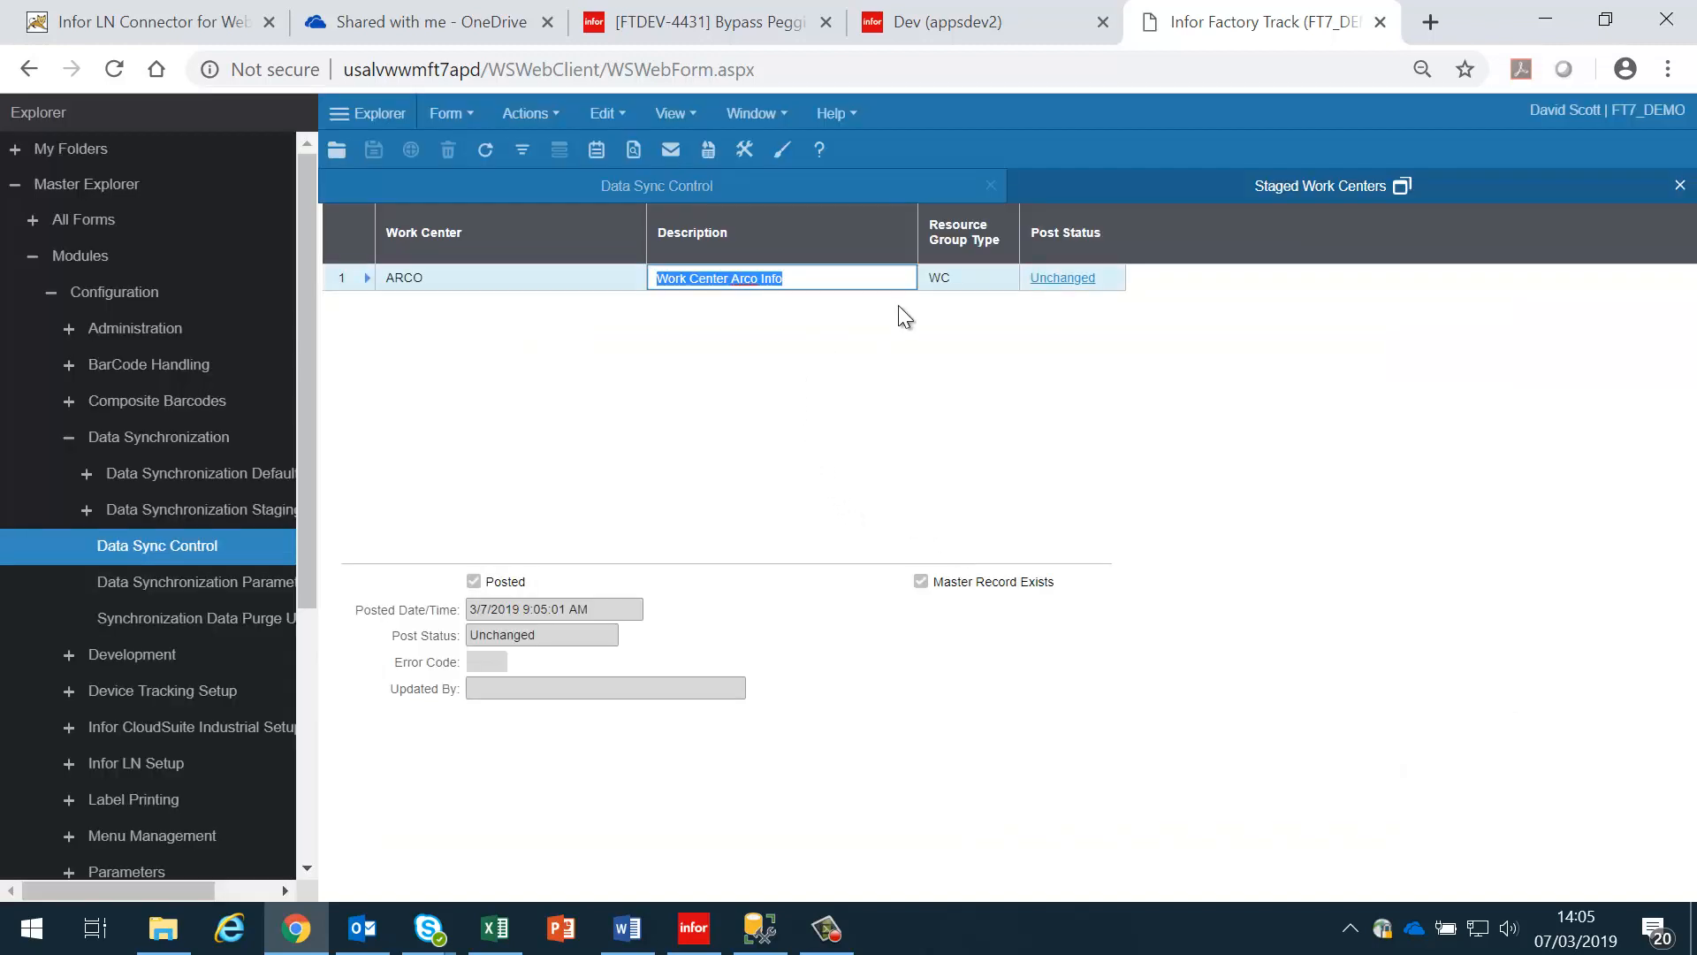